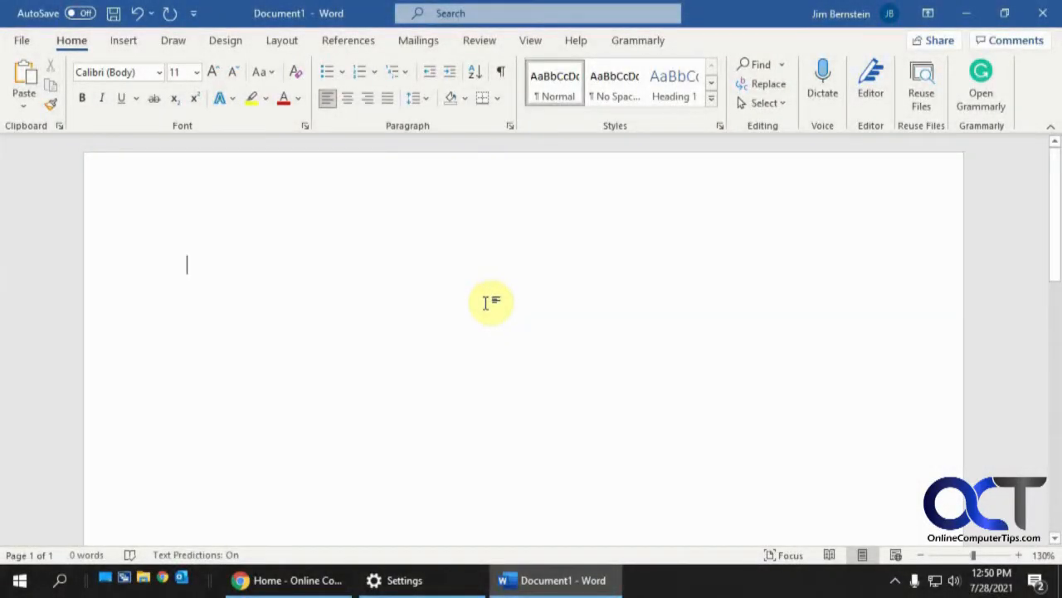
pyautogui.moveTo(481, 321)
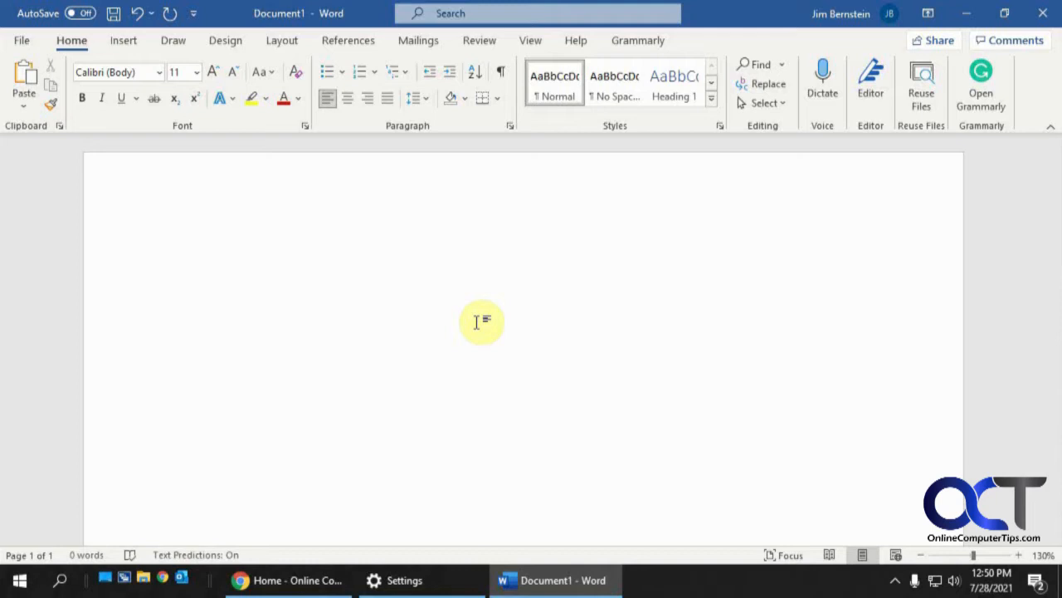
# Type 'When typing a document, word will try and suggest what you are trying to say and make', fixing a repeated word.
pyautogui.click(187, 264)
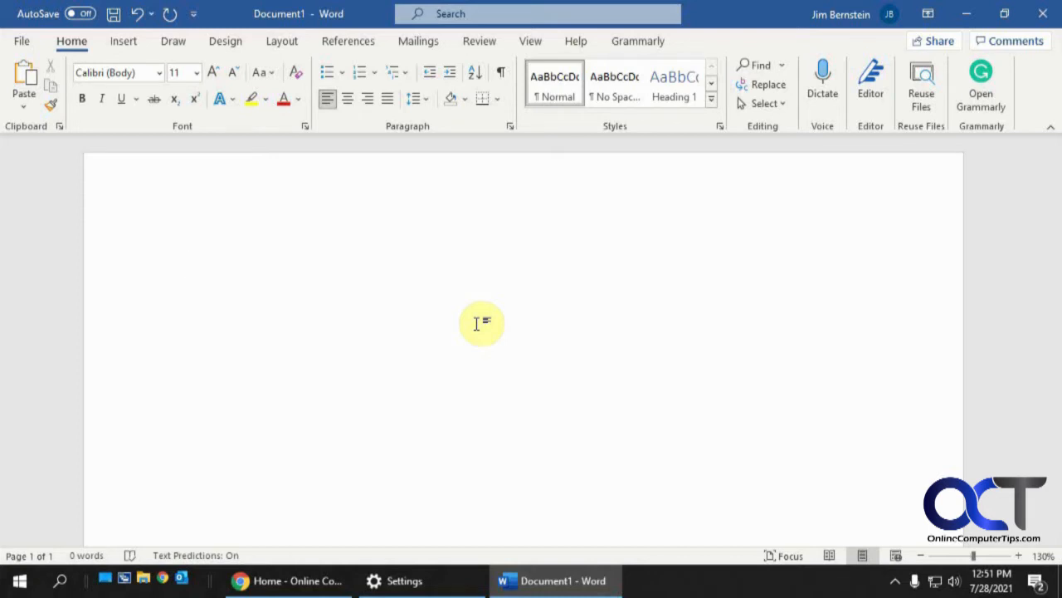
pyautogui.click(187, 263)
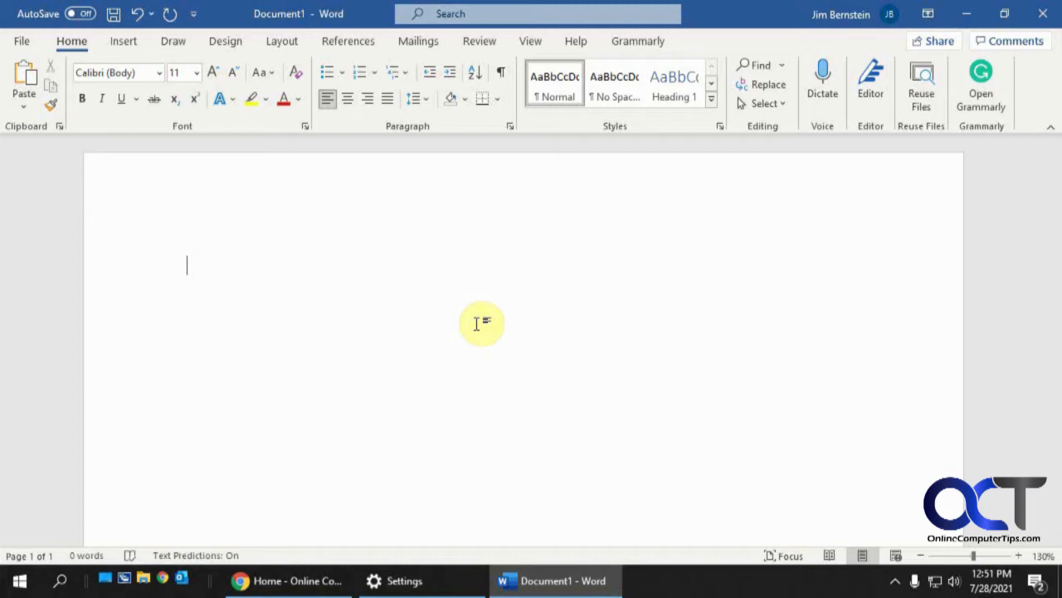
pyautogui.write('When typing')
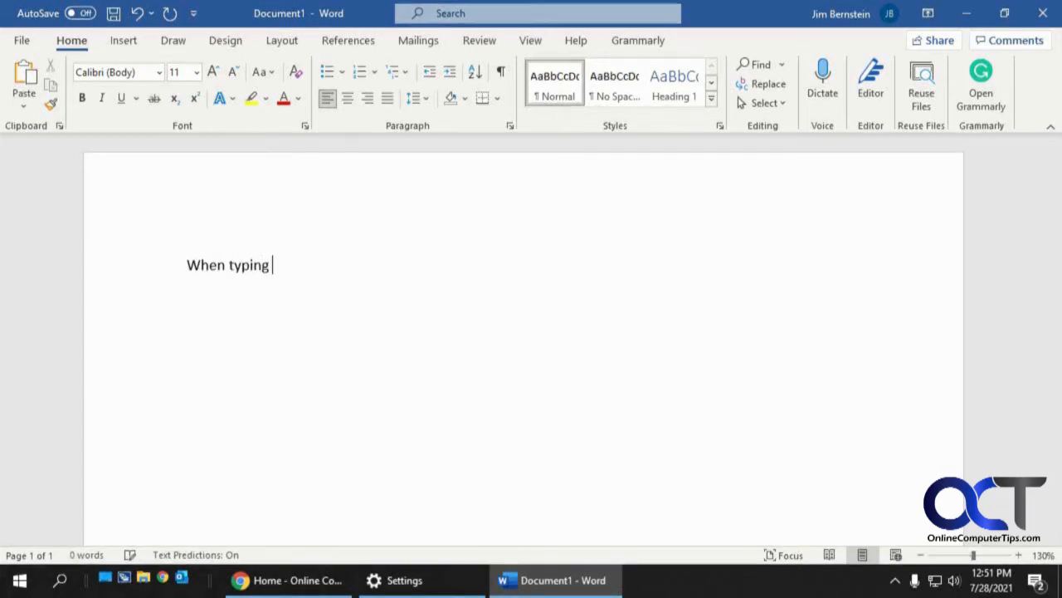
pyautogui.write('a document,')
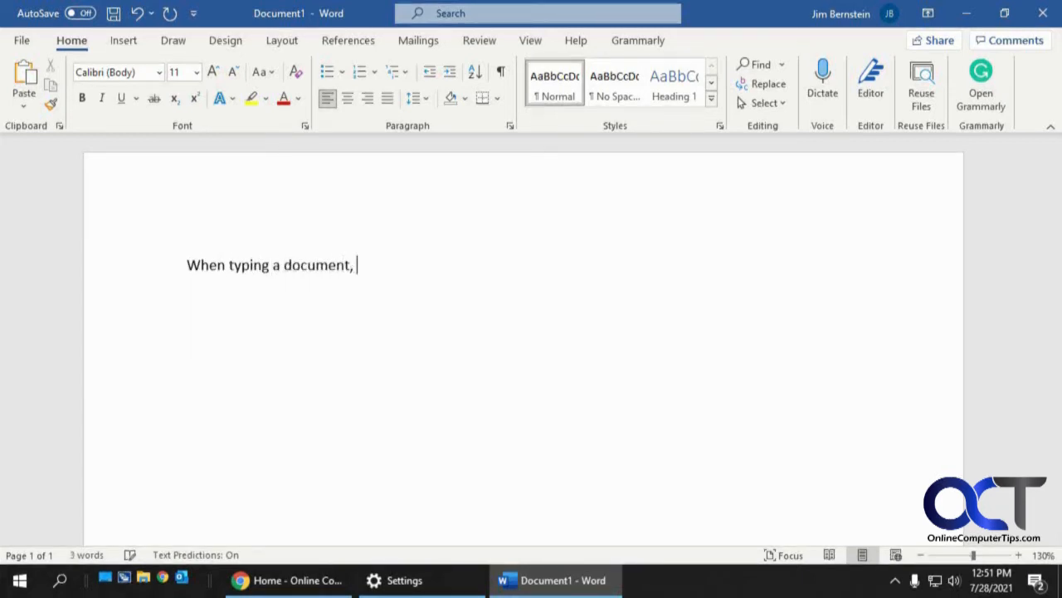
pyautogui.write('word will t')
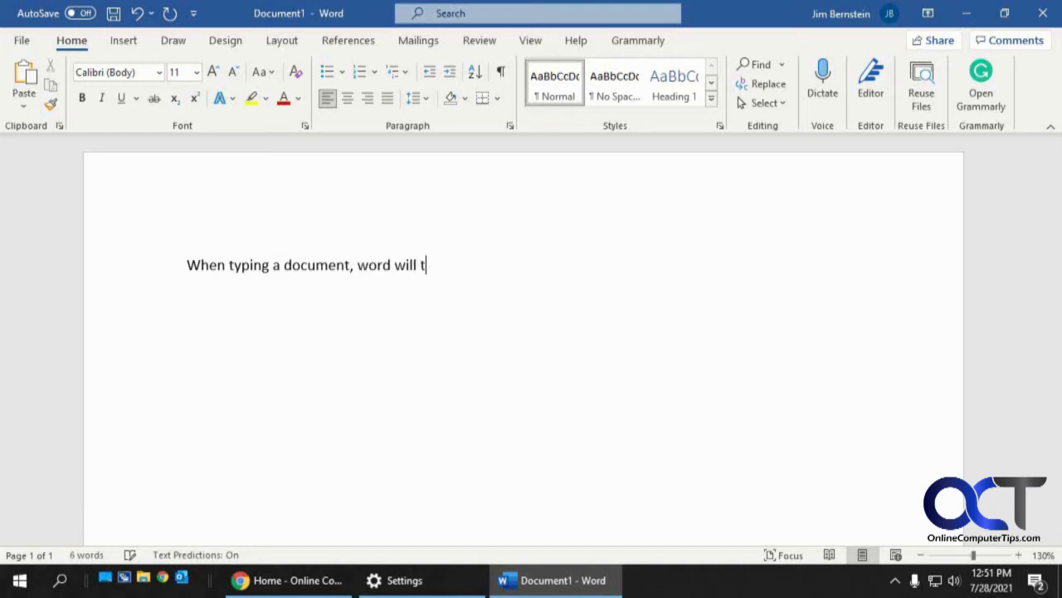
pyautogui.write('ry and sugg')
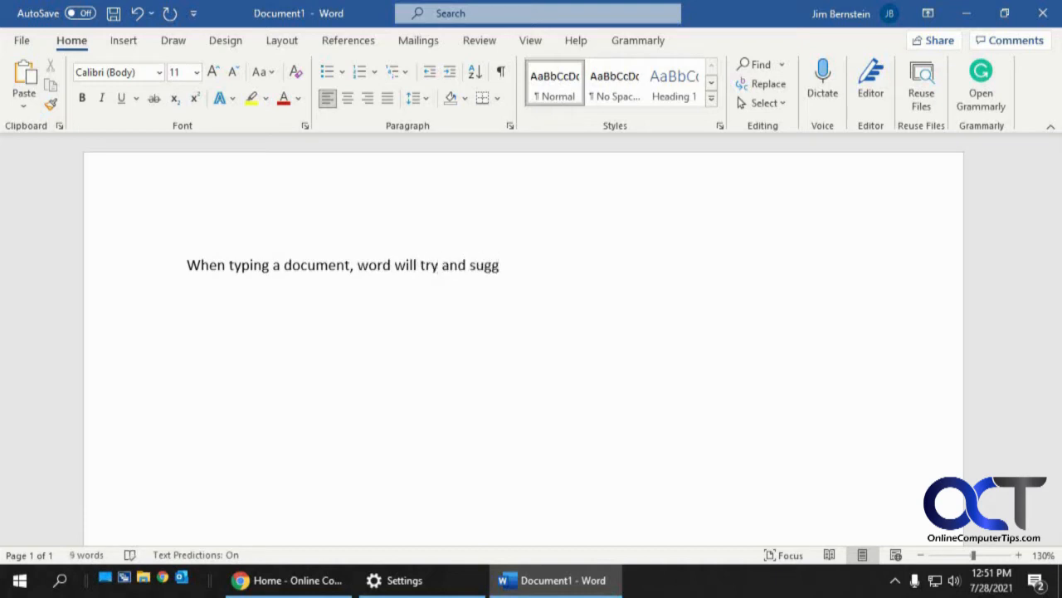
pyautogui.write('est what you are')
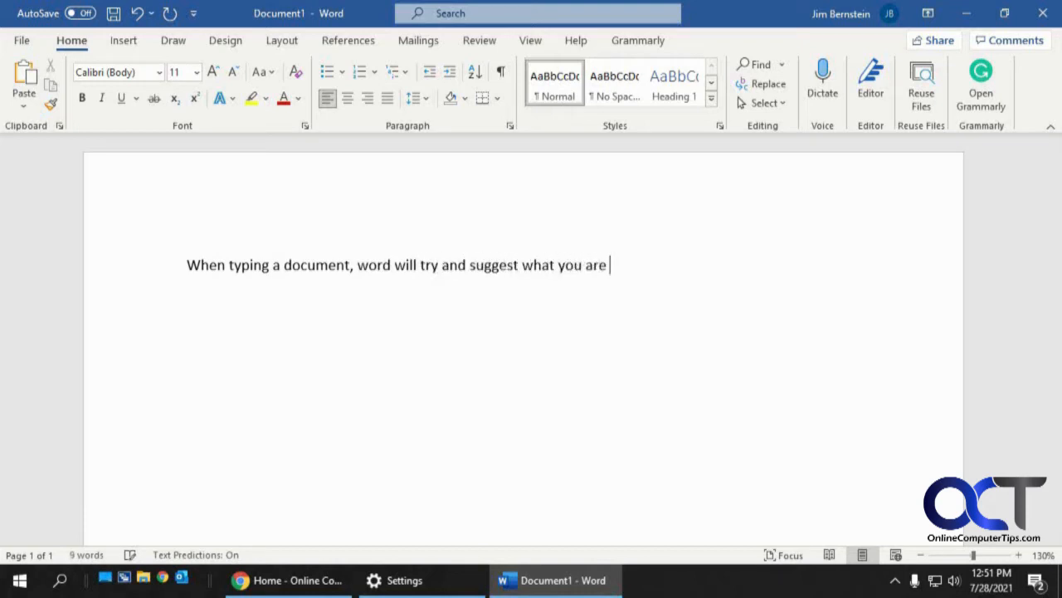
pyautogui.write('trying to')
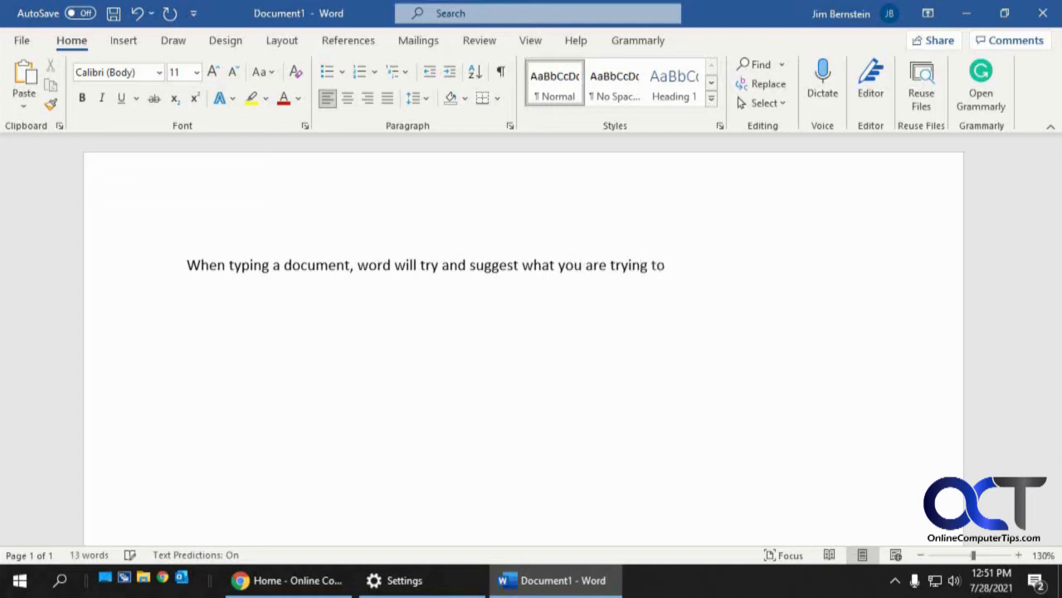
pyautogui.write('to s')
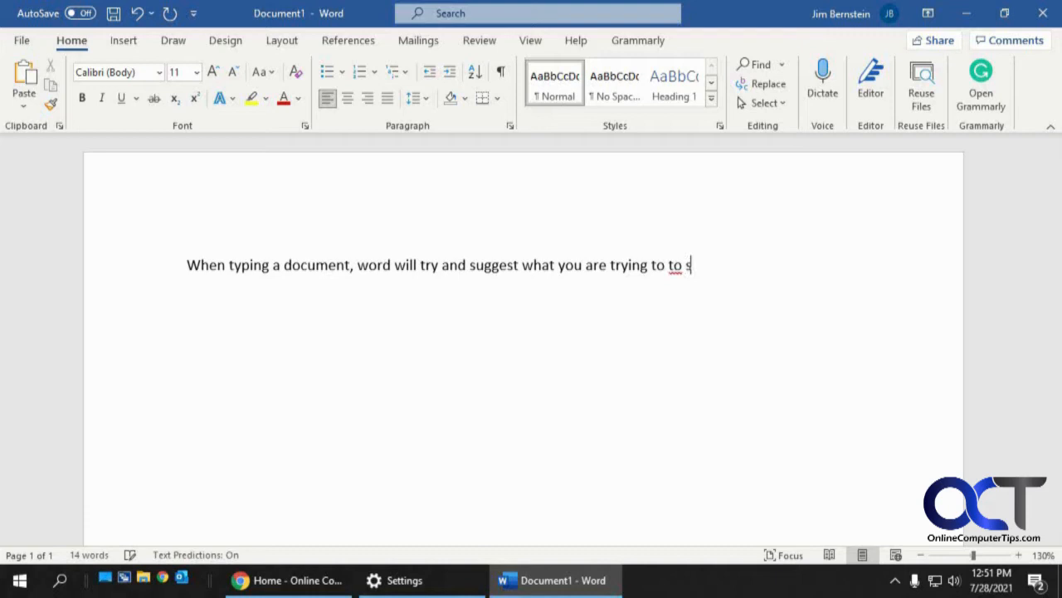
pyautogui.press('backspace')
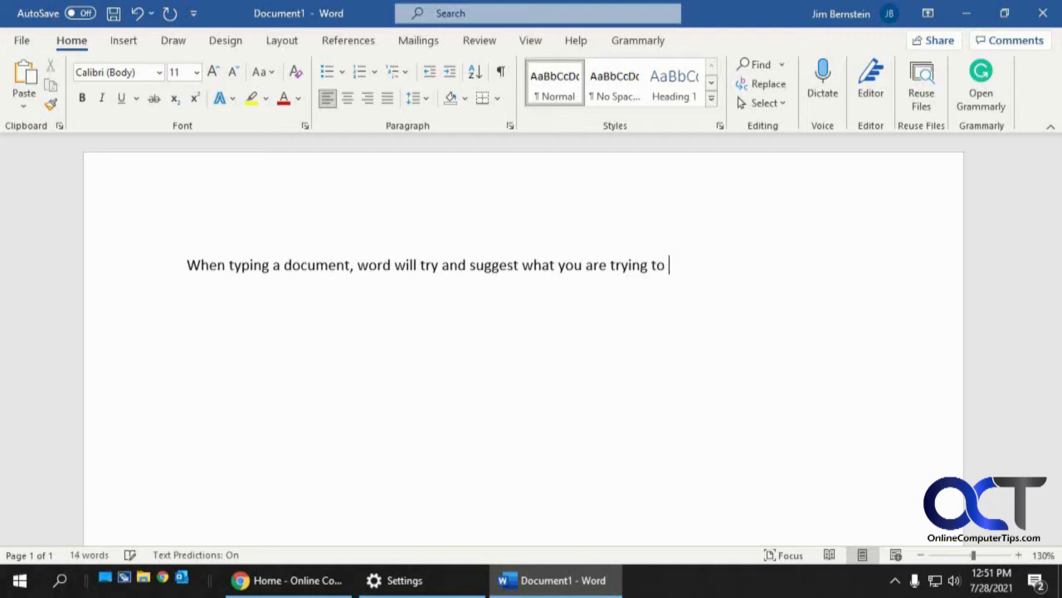
pyautogui.write('say and make sugg')
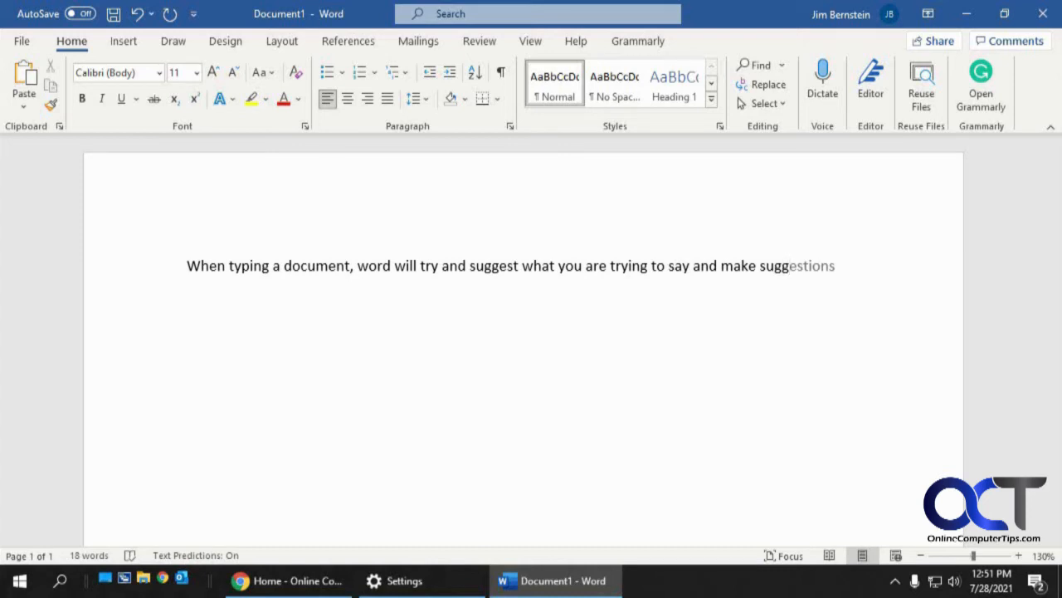
pyautogui.click(787, 265)
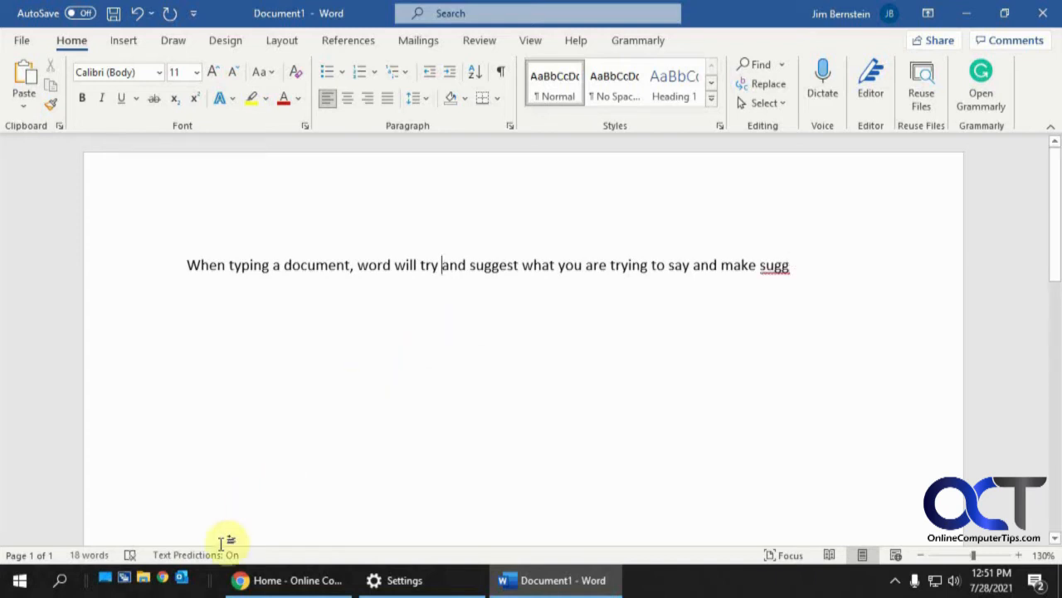
pyautogui.moveTo(195, 555)
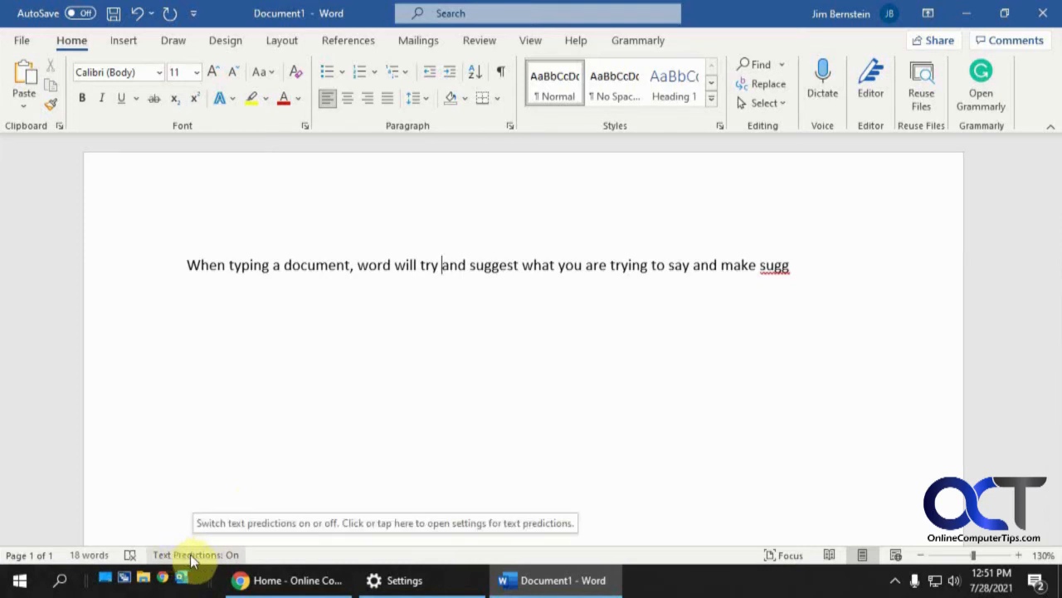
pyautogui.rightClick(191, 555)
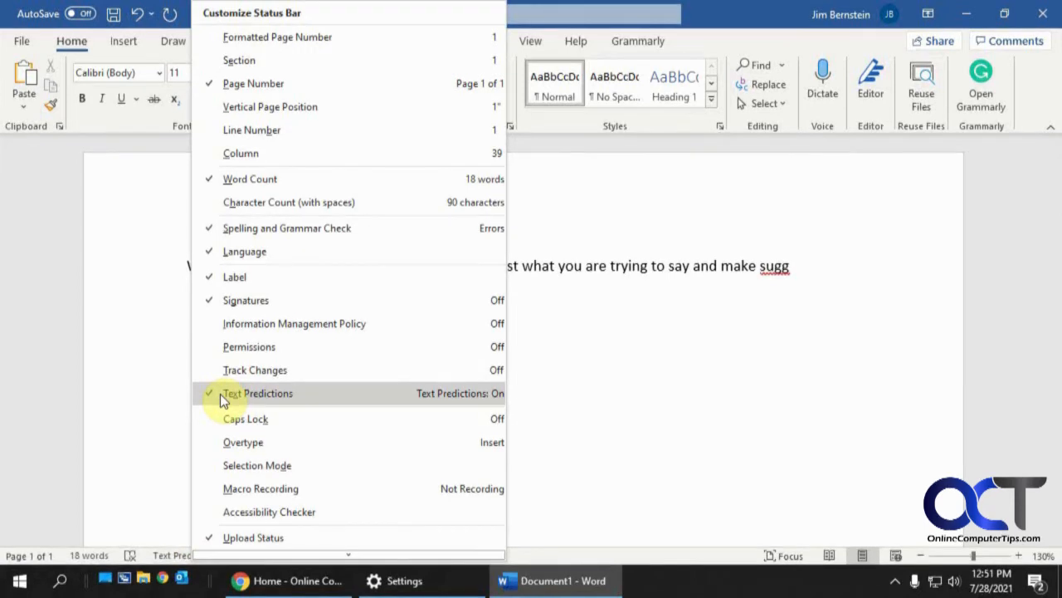
pyautogui.moveTo(394, 399)
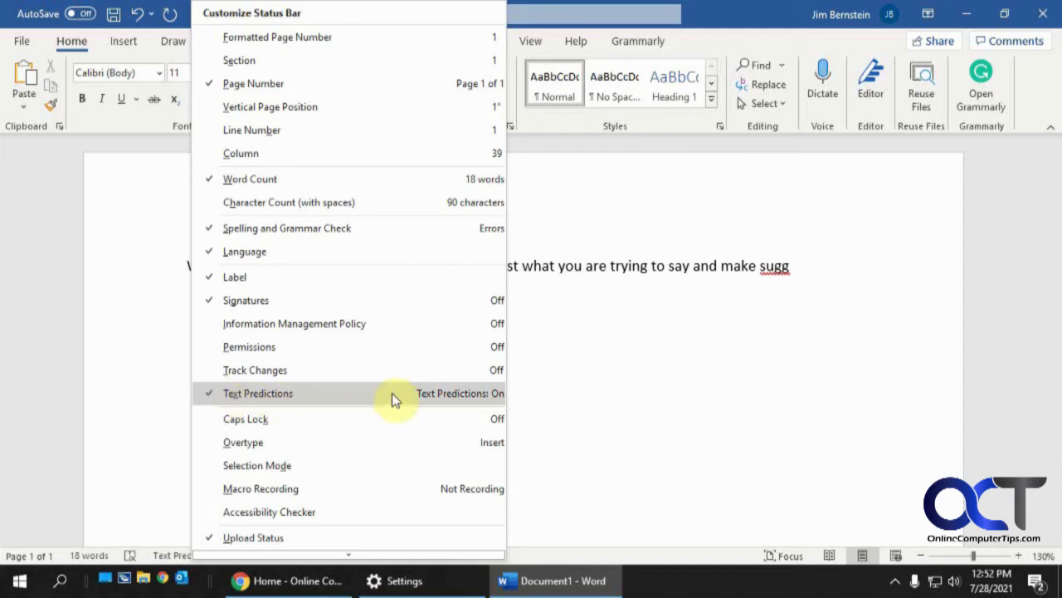
pyautogui.moveTo(626, 396)
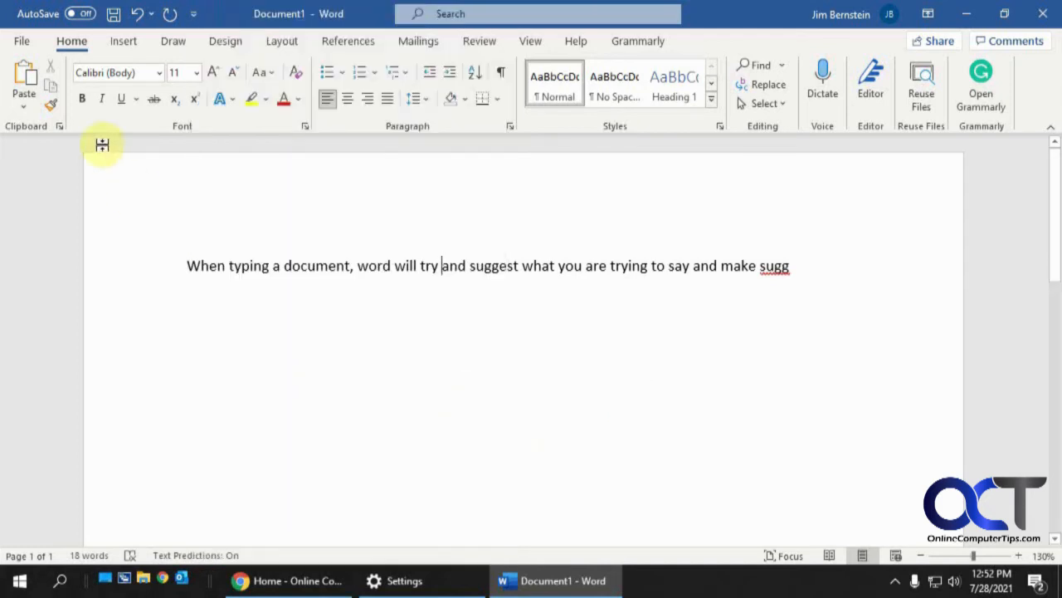
# Uncheck 'Show text predictions while typing' in Word's Advanced options and apply with OK.
pyautogui.click(21, 40)
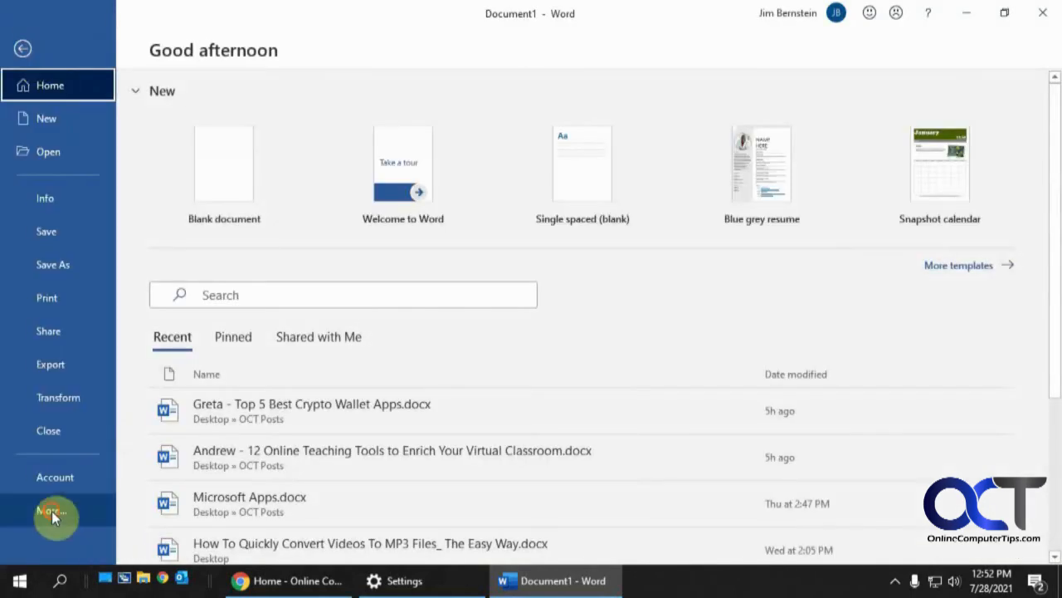
pyautogui.click(51, 509)
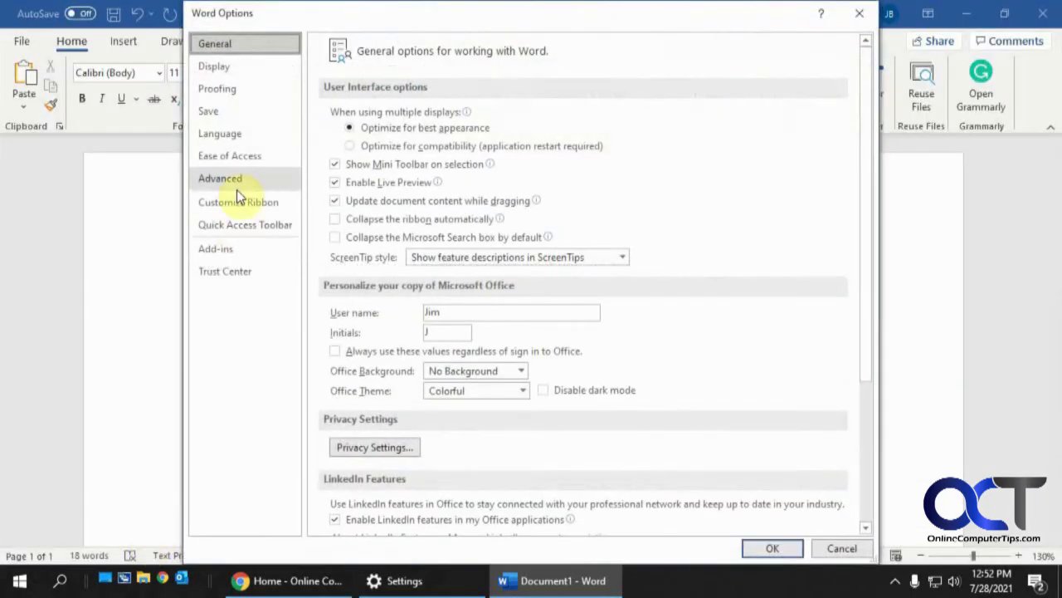
pyautogui.click(220, 177)
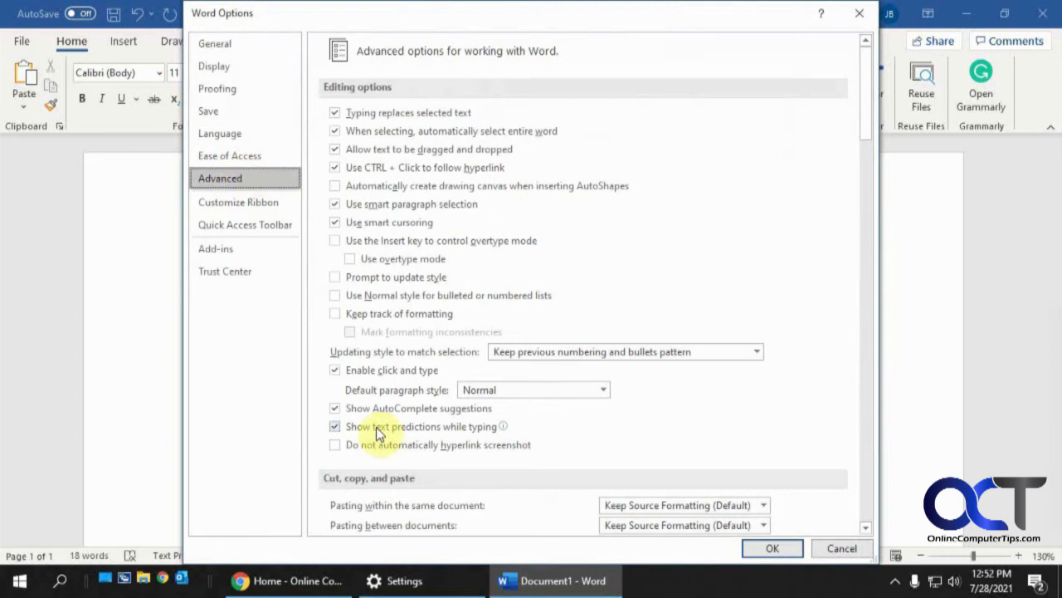
pyautogui.moveTo(503, 426)
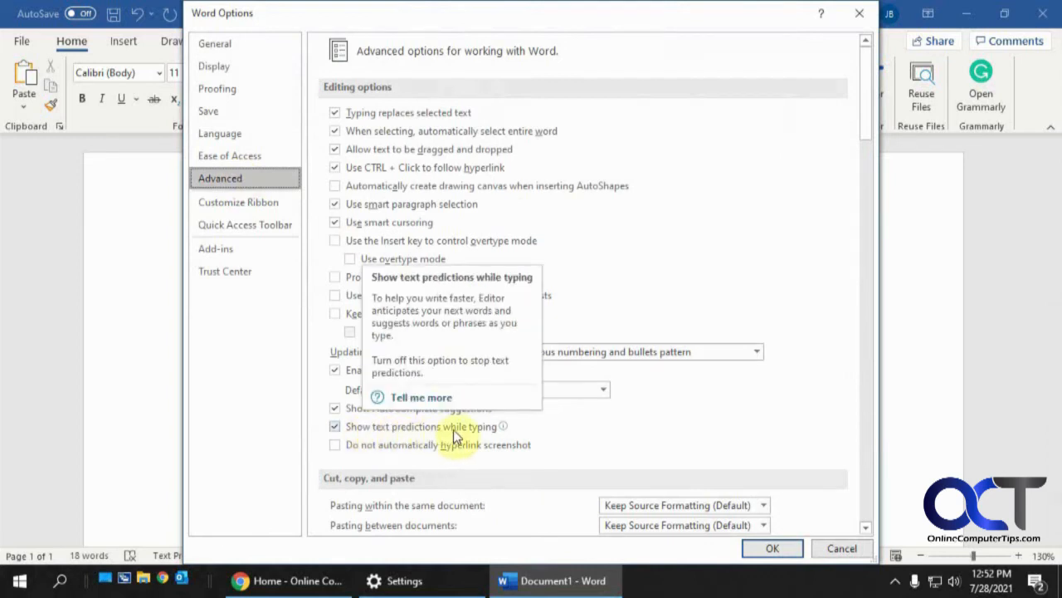
pyautogui.moveTo(508, 429)
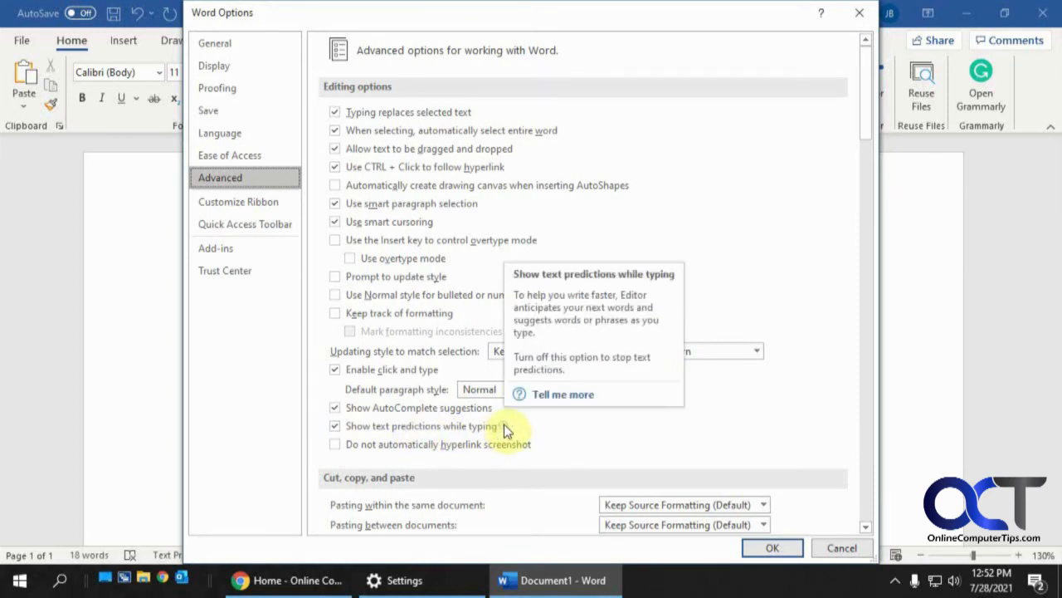
pyautogui.click(335, 426)
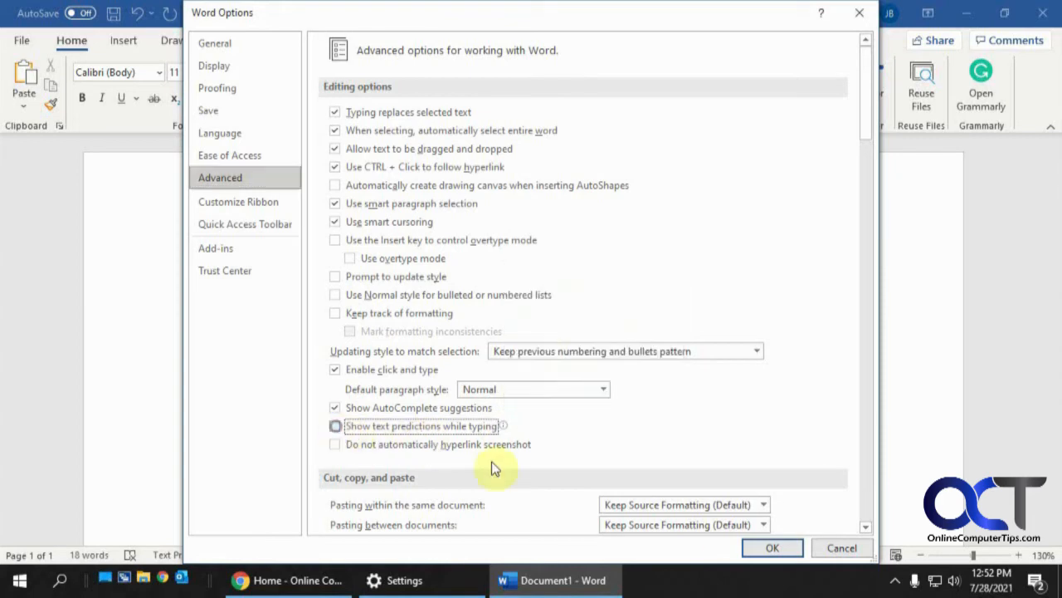
pyautogui.click(771, 547)
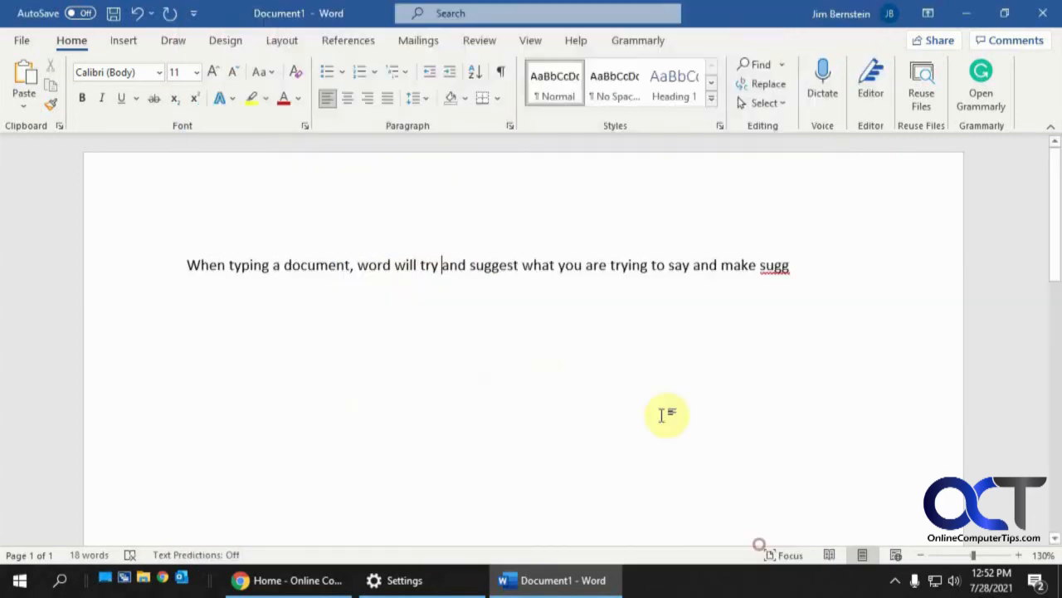
# On a new line, retype 'When typing a document, word will try and suggest what you are trying to say'.
pyautogui.press('enter')
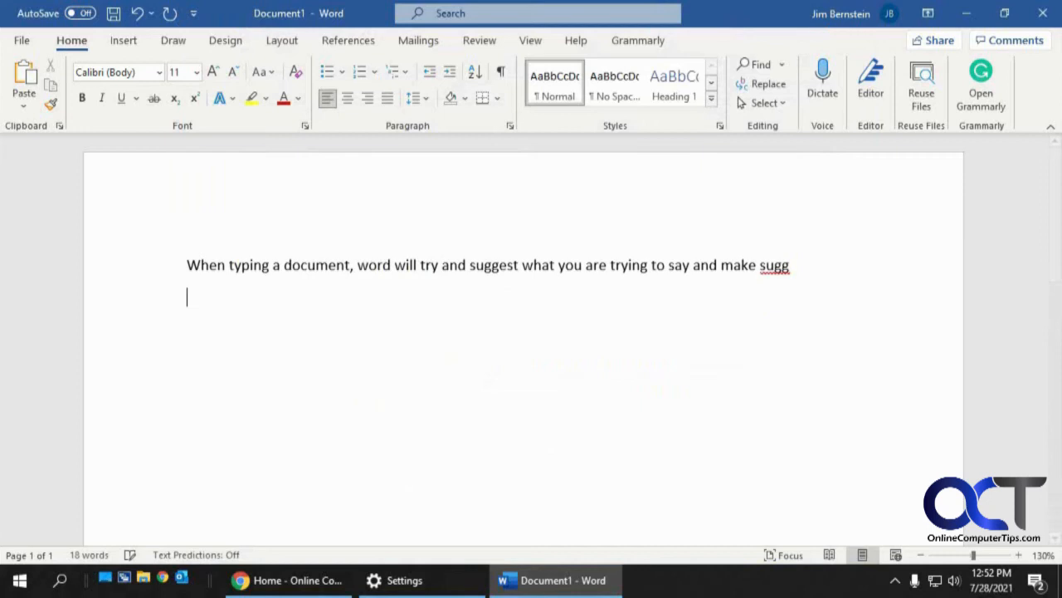
pyautogui.write('When typing a docu')
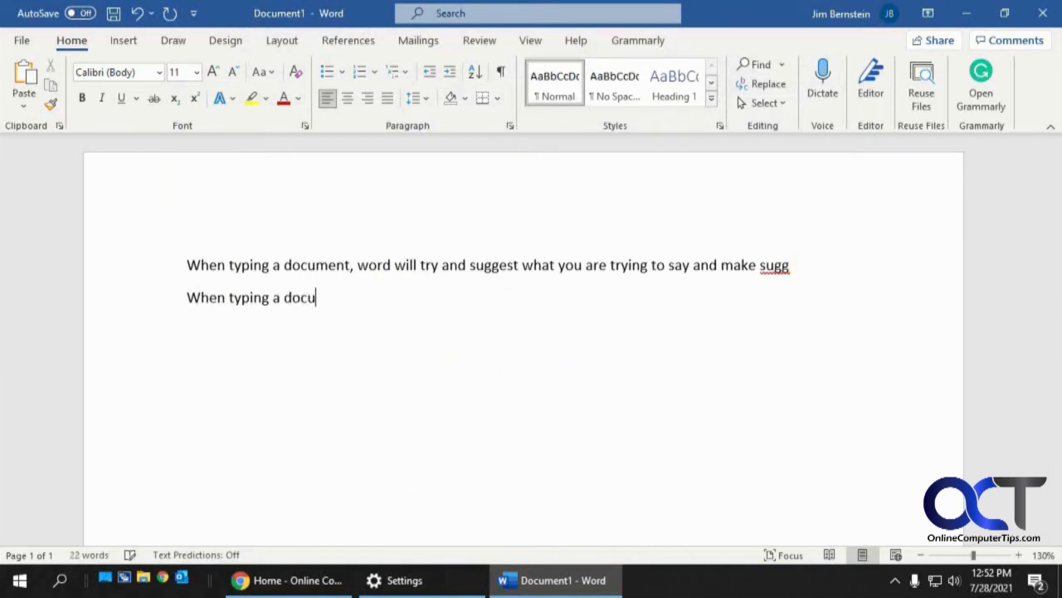
pyautogui.write('ment, word wi')
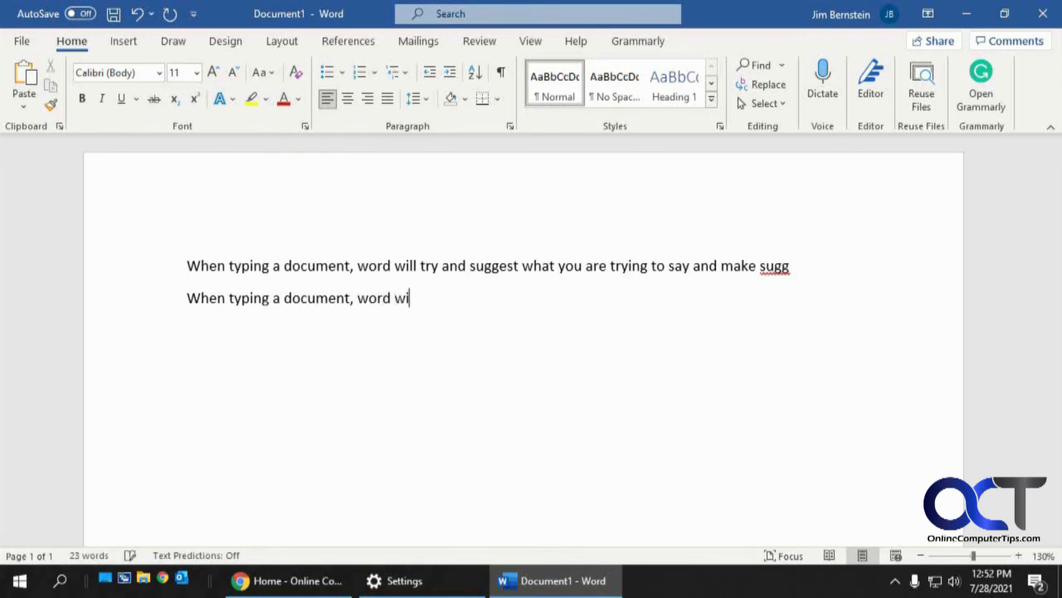
pyautogui.write('ll try and sugge')
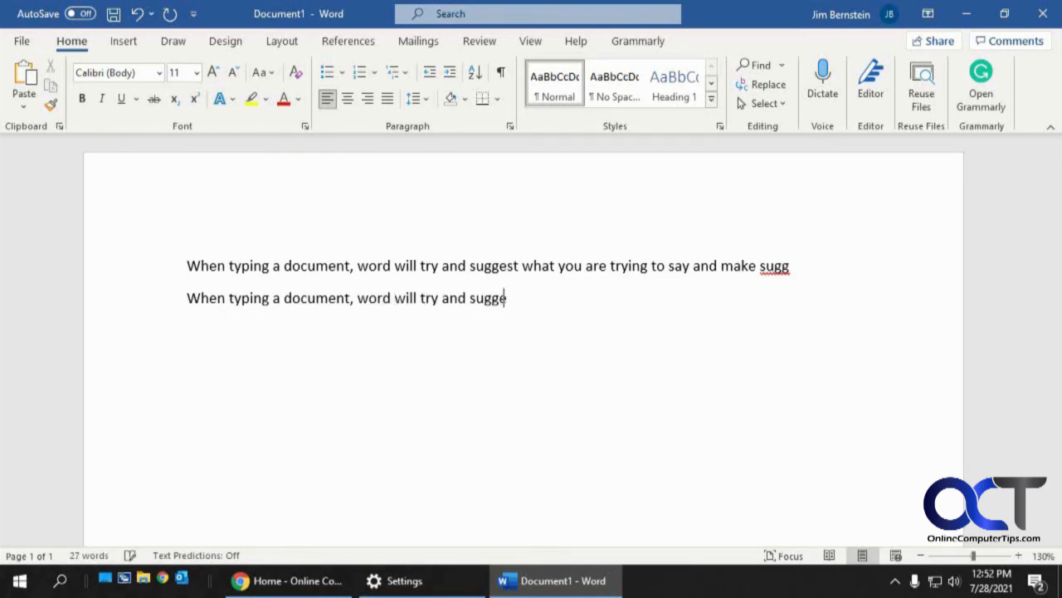
pyautogui.write('st what you are try')
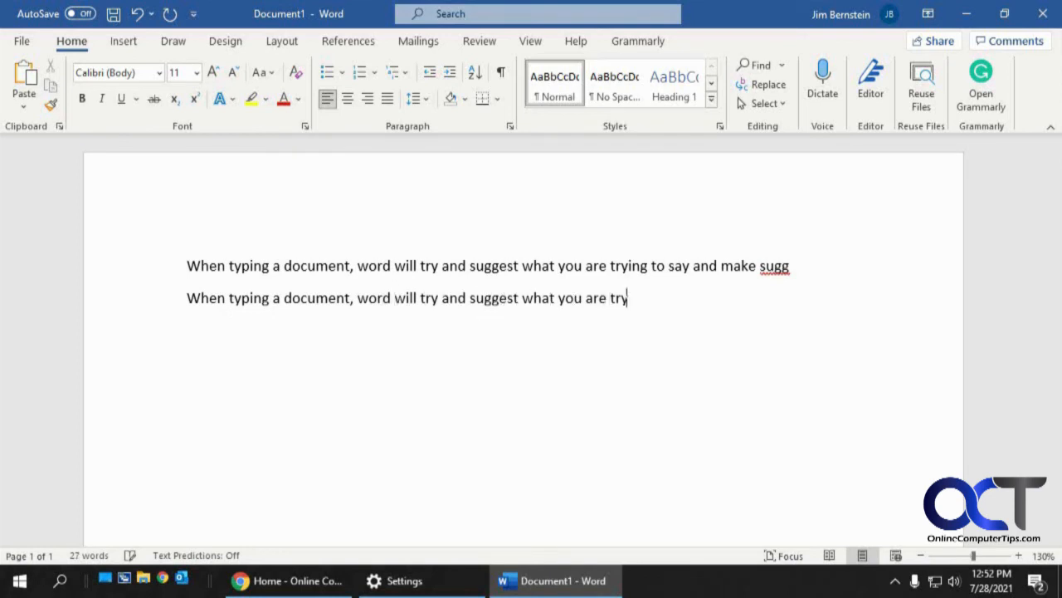
pyautogui.write('ing to say and make suggestions')
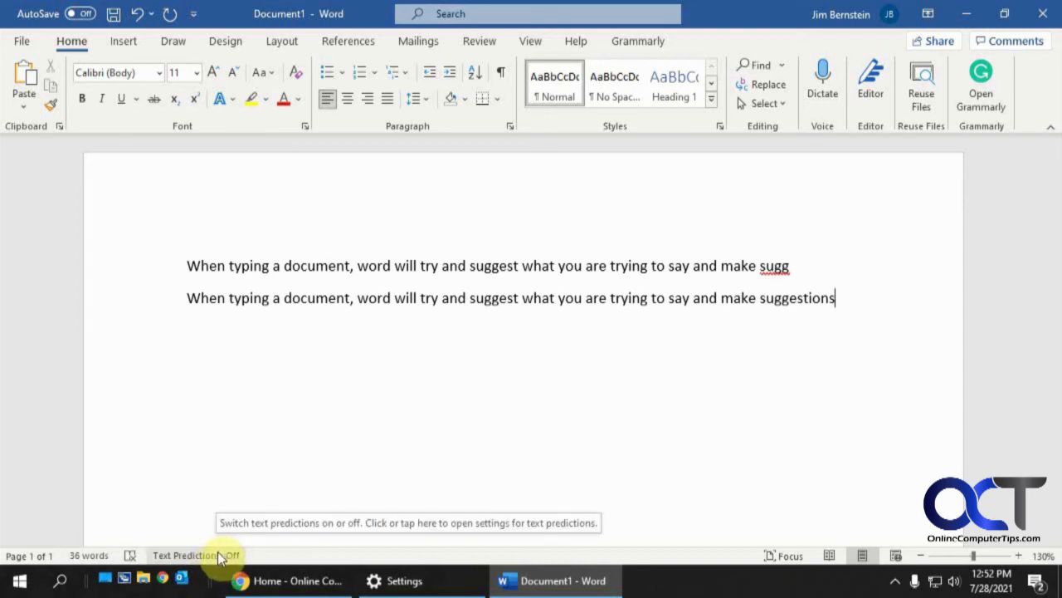
# Open Word Options from the Text Predictions status bar item to review the Advanced settings.
pyautogui.click(197, 554)
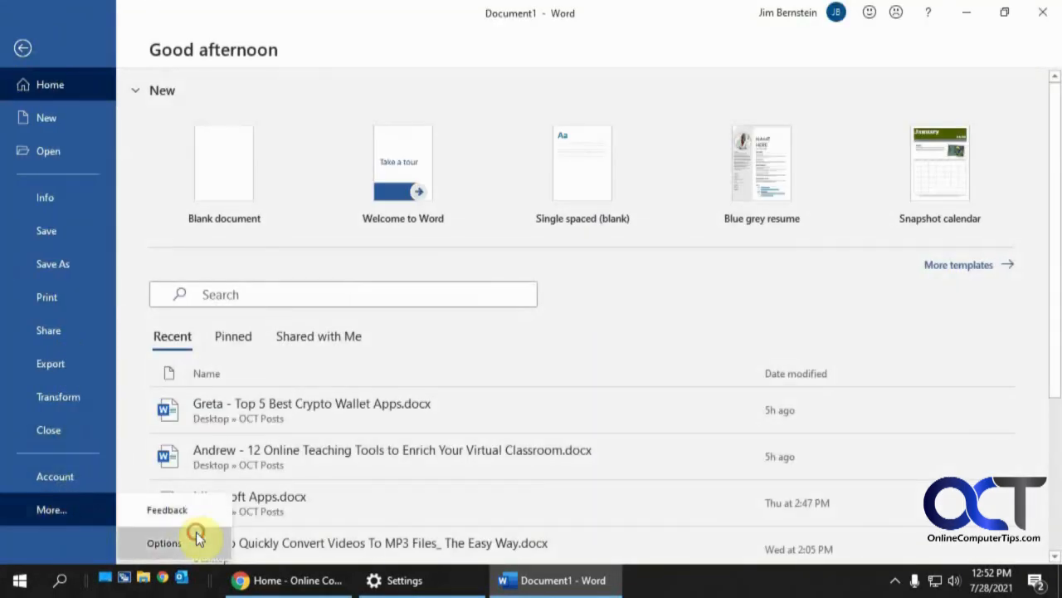
pyautogui.click(163, 542)
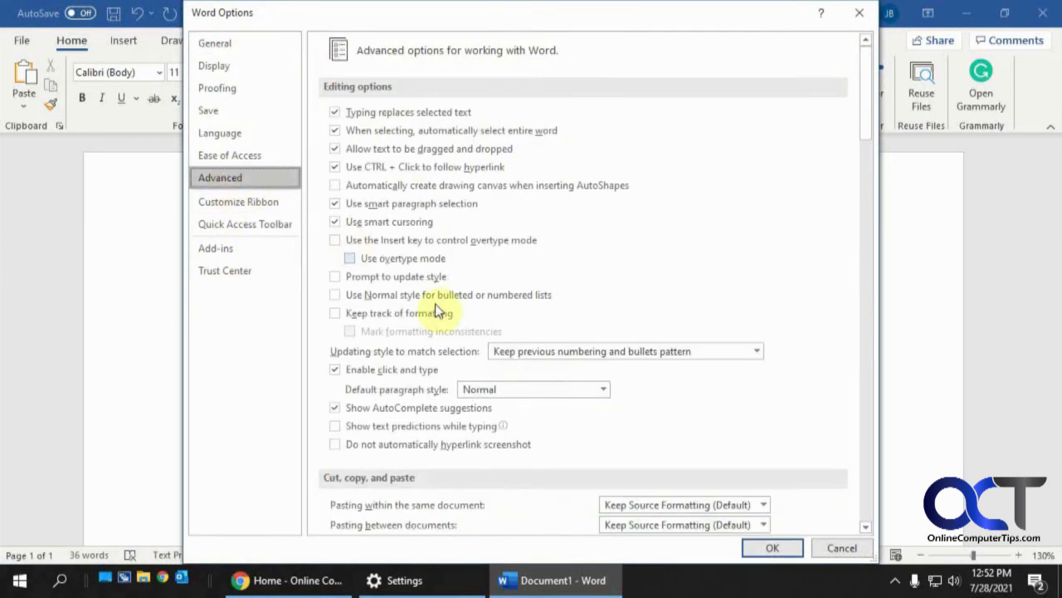